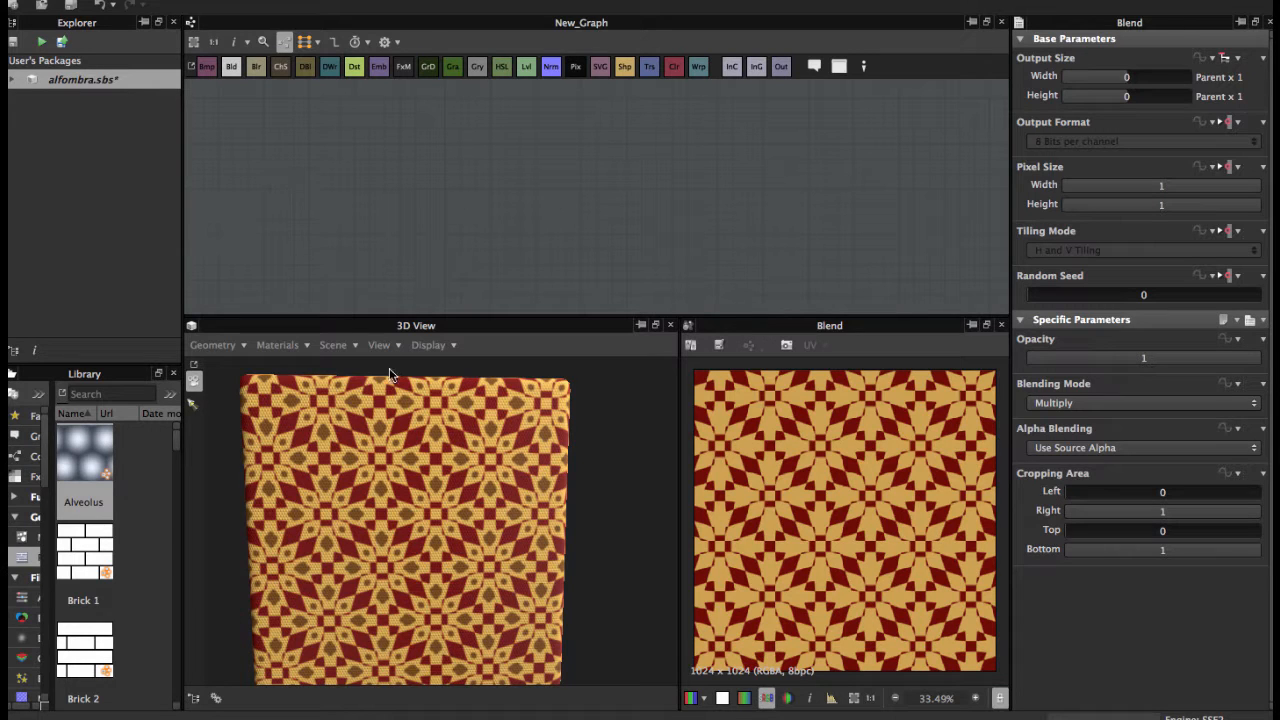
{"action": "mouse_move", "coordinate": [405, 512]}
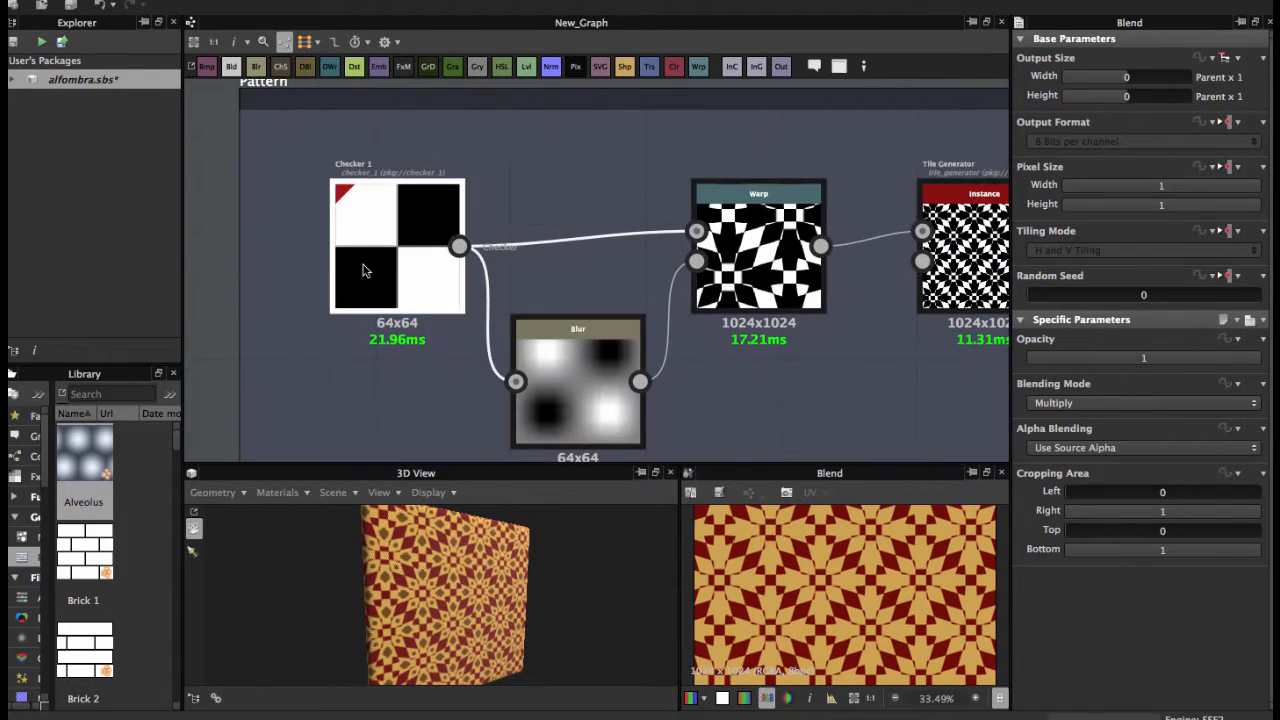
Preview Checker 1, keep its output size Absolute at 64 px, and inspect the Blur node.
{"action": "double_click", "coordinate": [397, 245]}
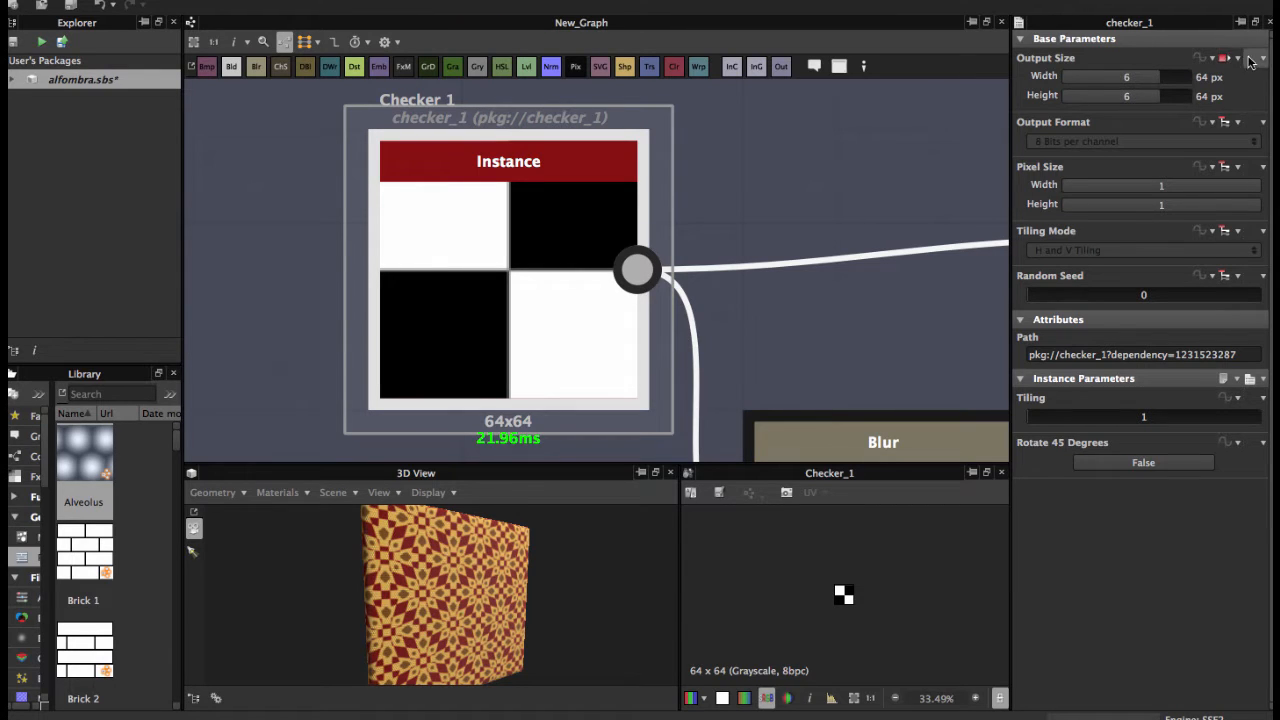
{"action": "left_click", "coordinate": [1238, 57]}
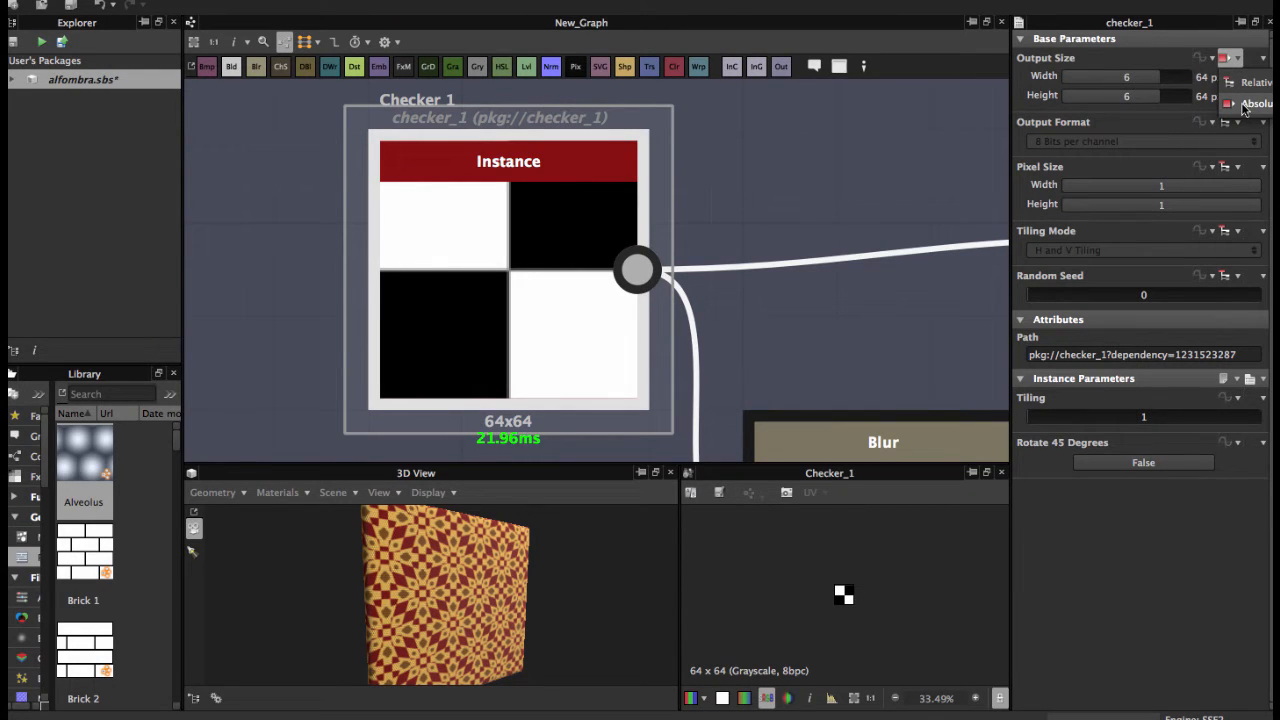
{"action": "left_click", "coordinate": [1255, 103]}
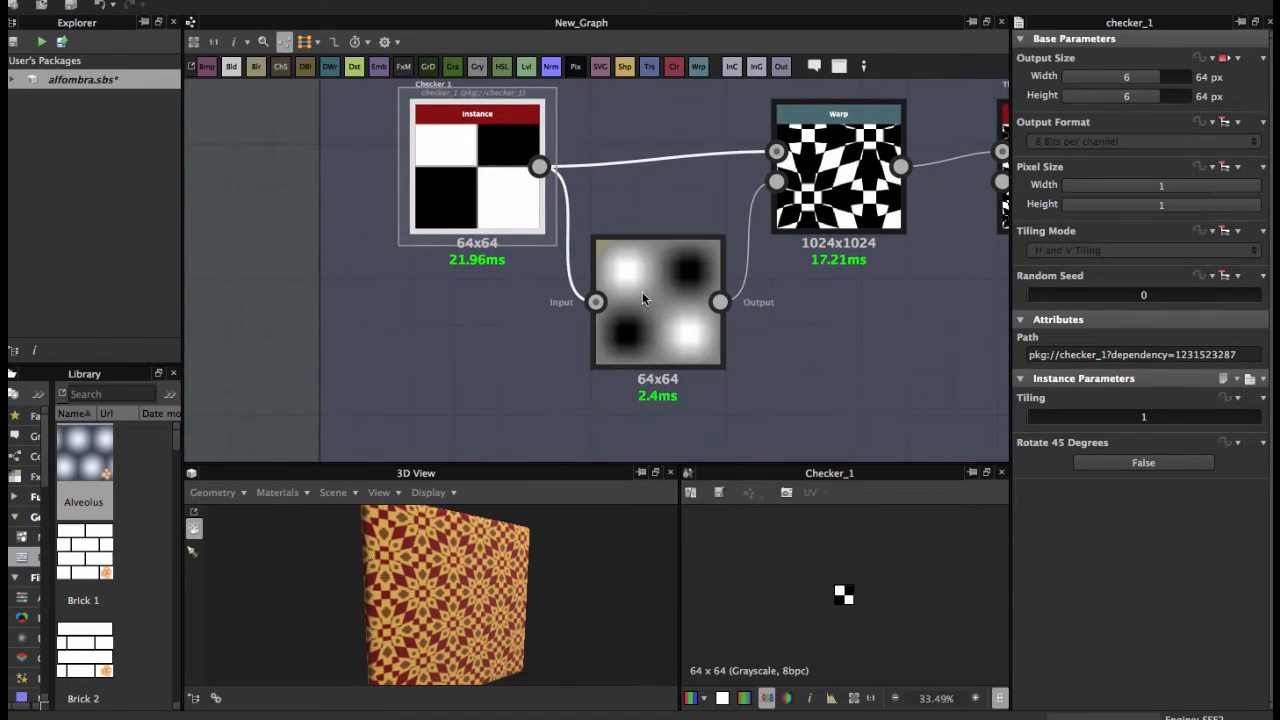
{"action": "left_click", "coordinate": [657, 300]}
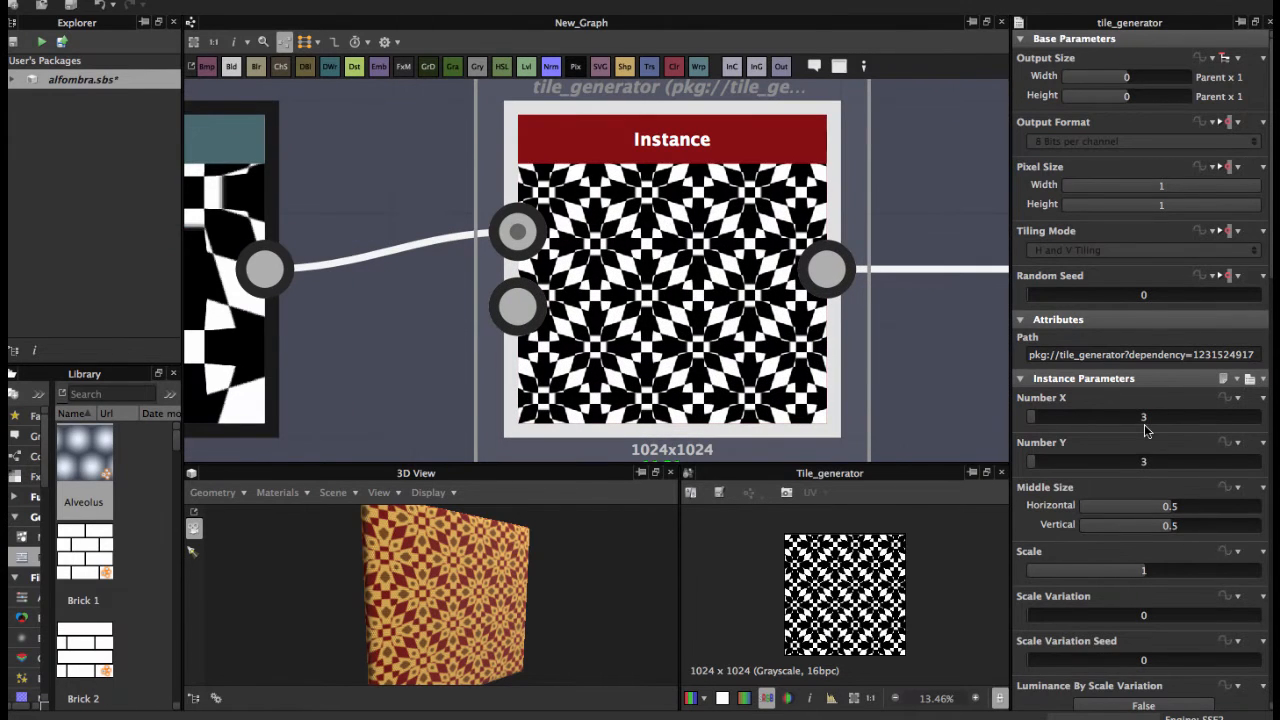
Scroll through the Tile Generator's parameters: 3×3 instances, zero interstice and offsets.
{"action": "scroll", "scroll_direction": "down", "scroll_amount": 3}
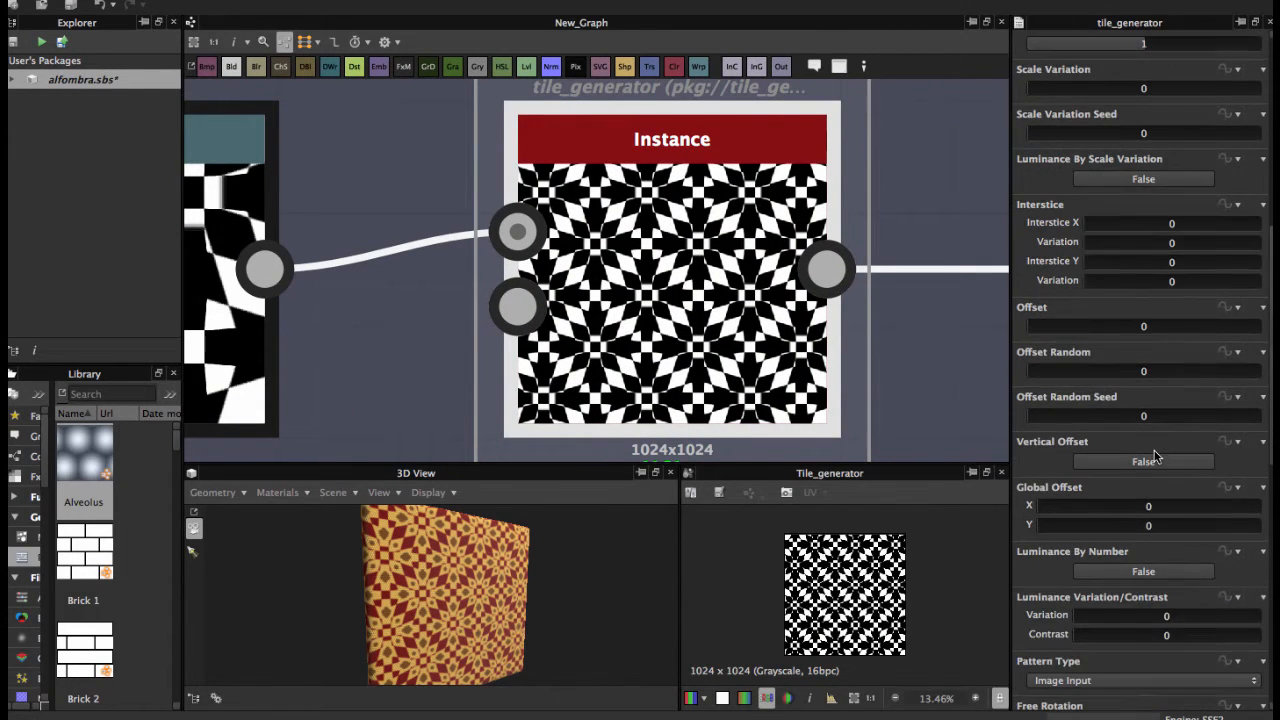
{"action": "scroll", "scroll_direction": "down", "scroll_amount": 3}
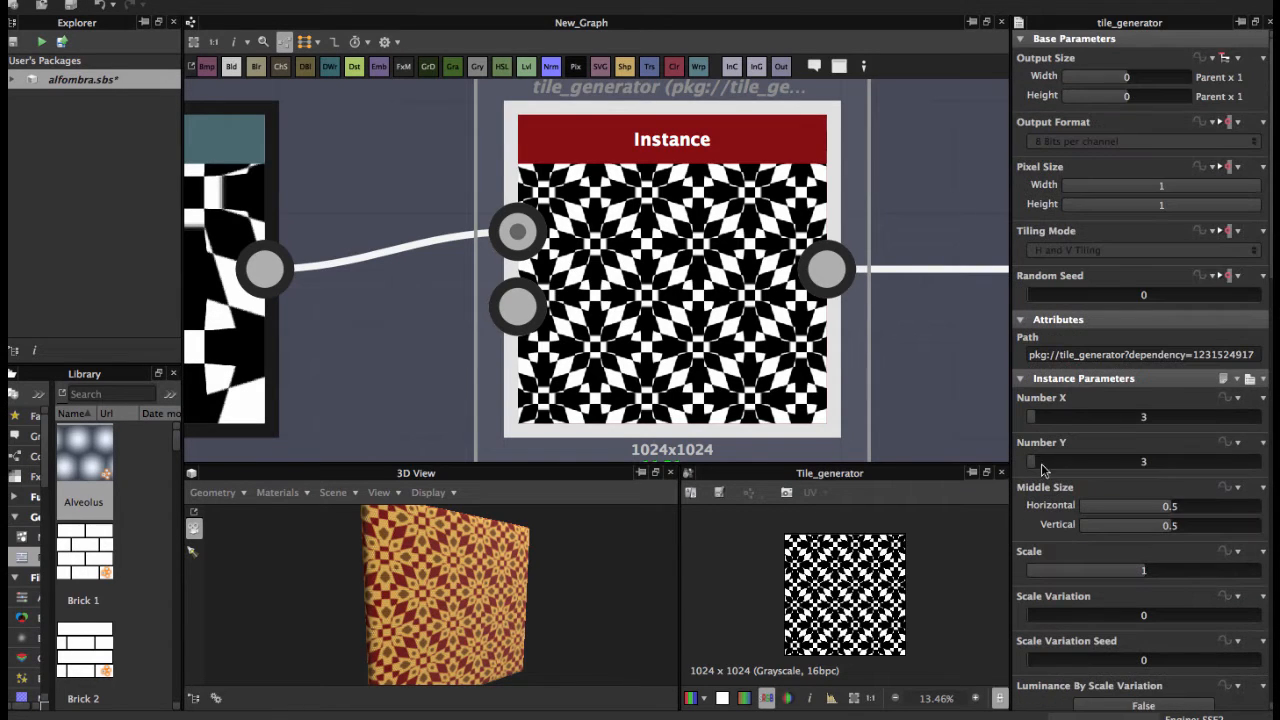
{"action": "mouse_move", "coordinate": [1131, 488]}
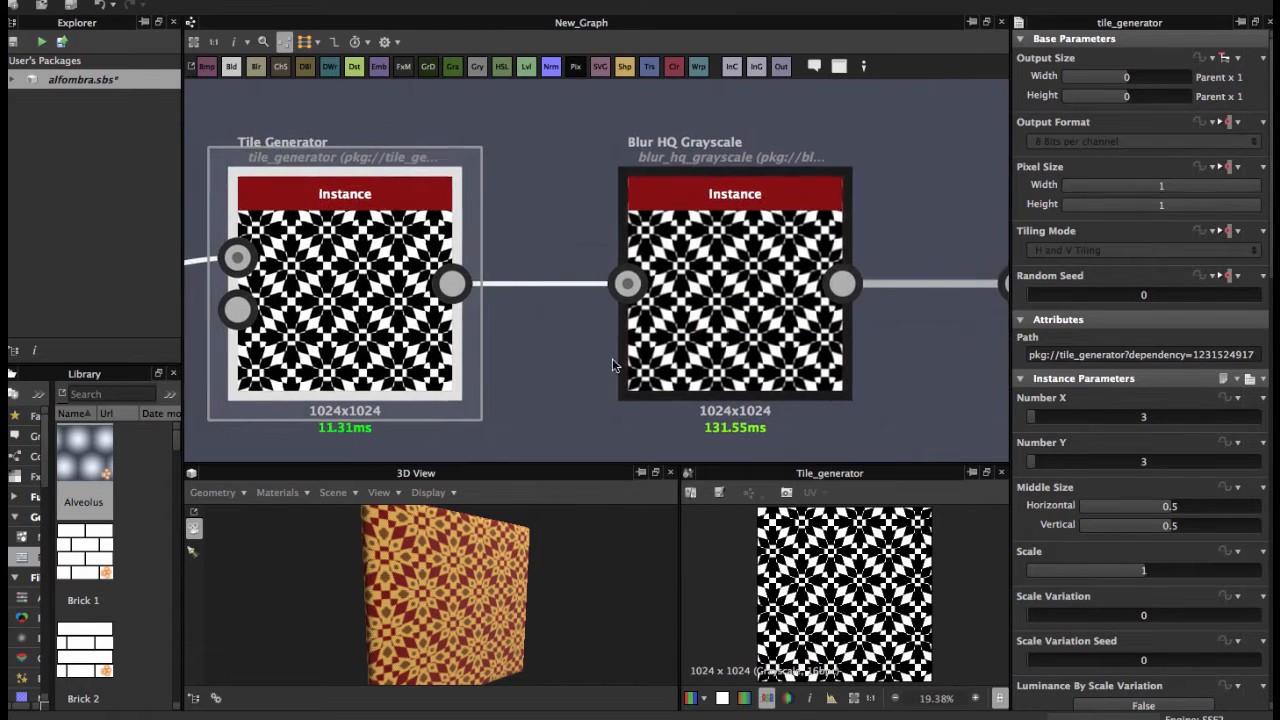
Compare Blur HQ Grayscale (intensity 1.06) with Tile Generator's output, then view Sharpen's intensity 6.
{"action": "left_click", "coordinate": [735, 290]}
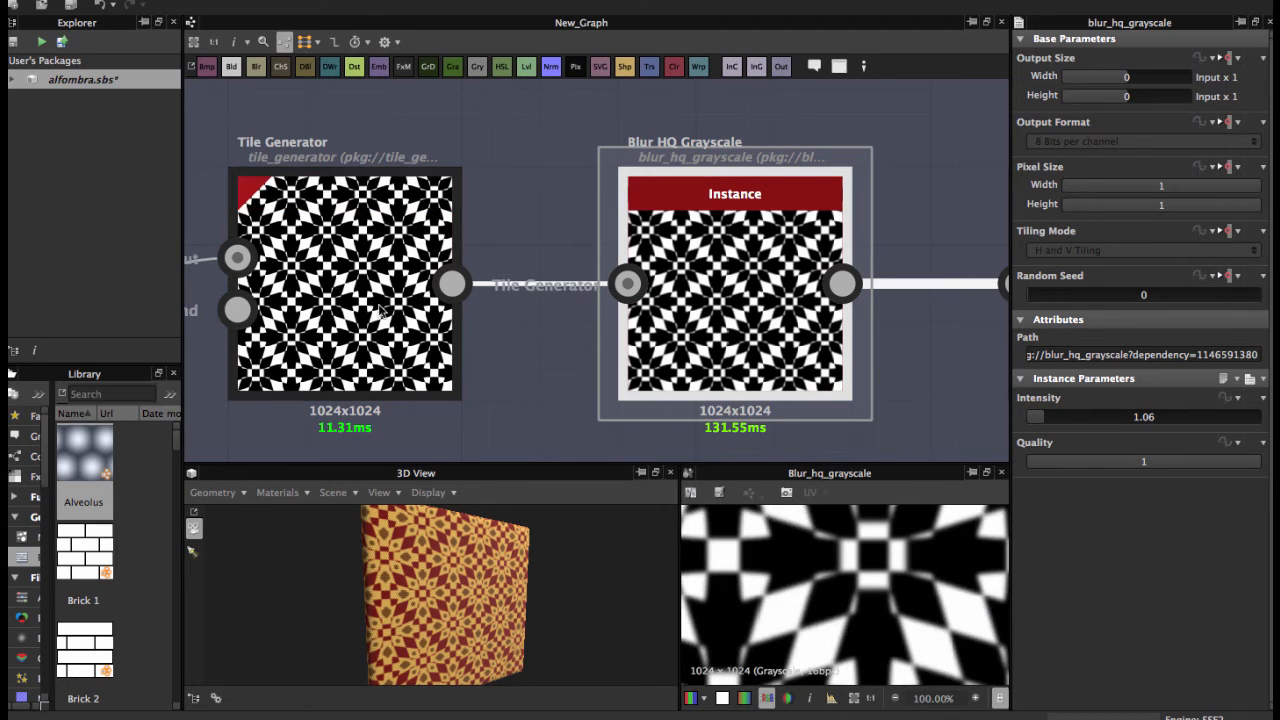
{"action": "left_click", "coordinate": [344, 290]}
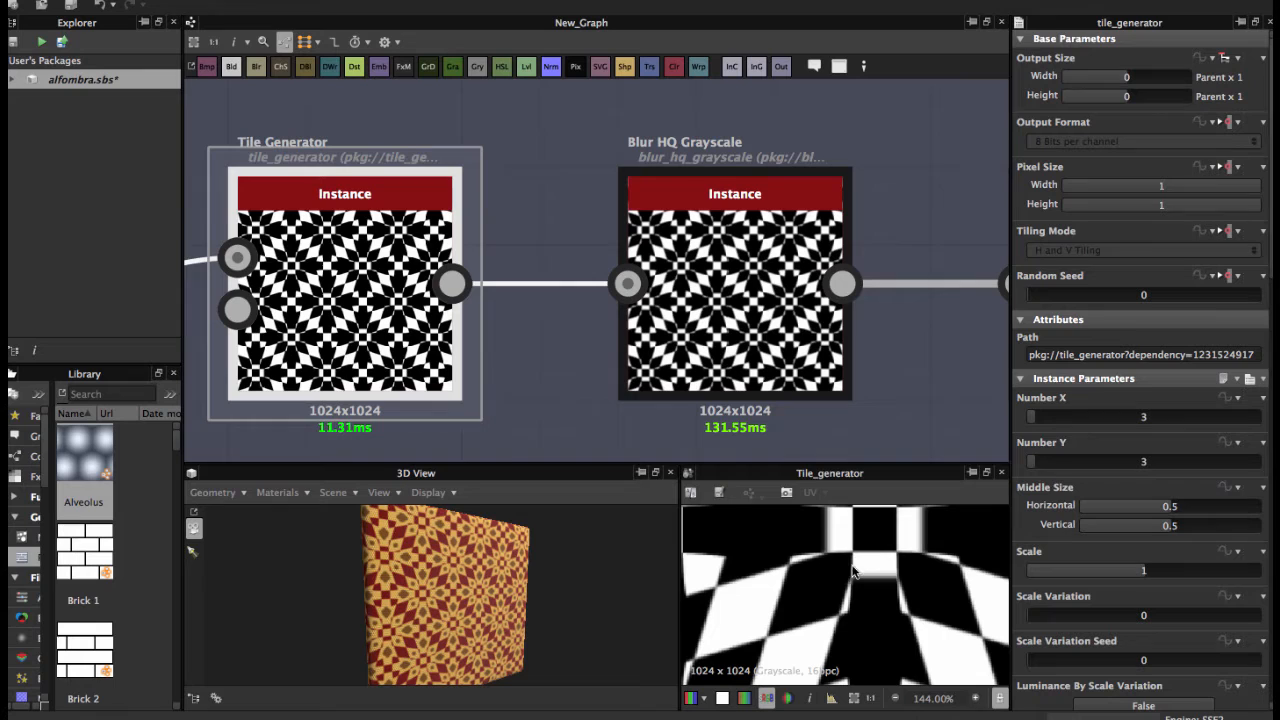
{"action": "left_click", "coordinate": [735, 285]}
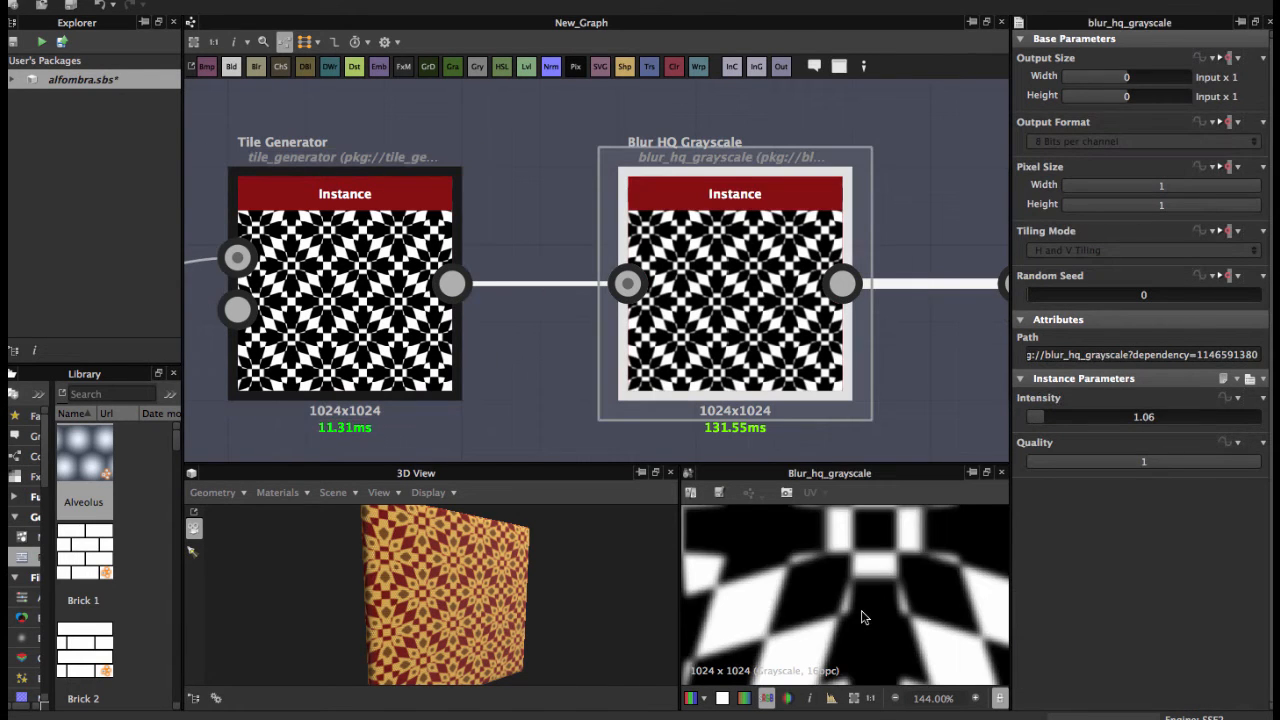
{"action": "scroll", "scroll_direction": "down", "scroll_amount": 3}
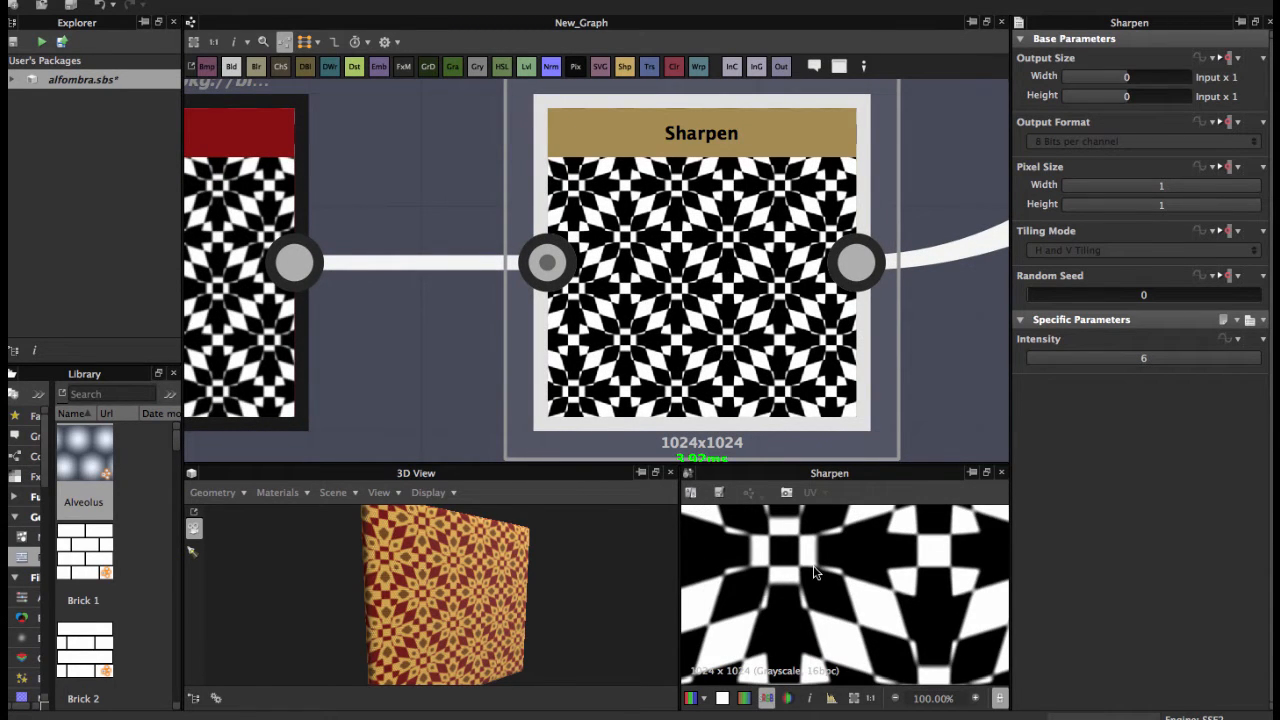
{"action": "scroll", "scroll_direction": "down", "scroll_amount": 3}
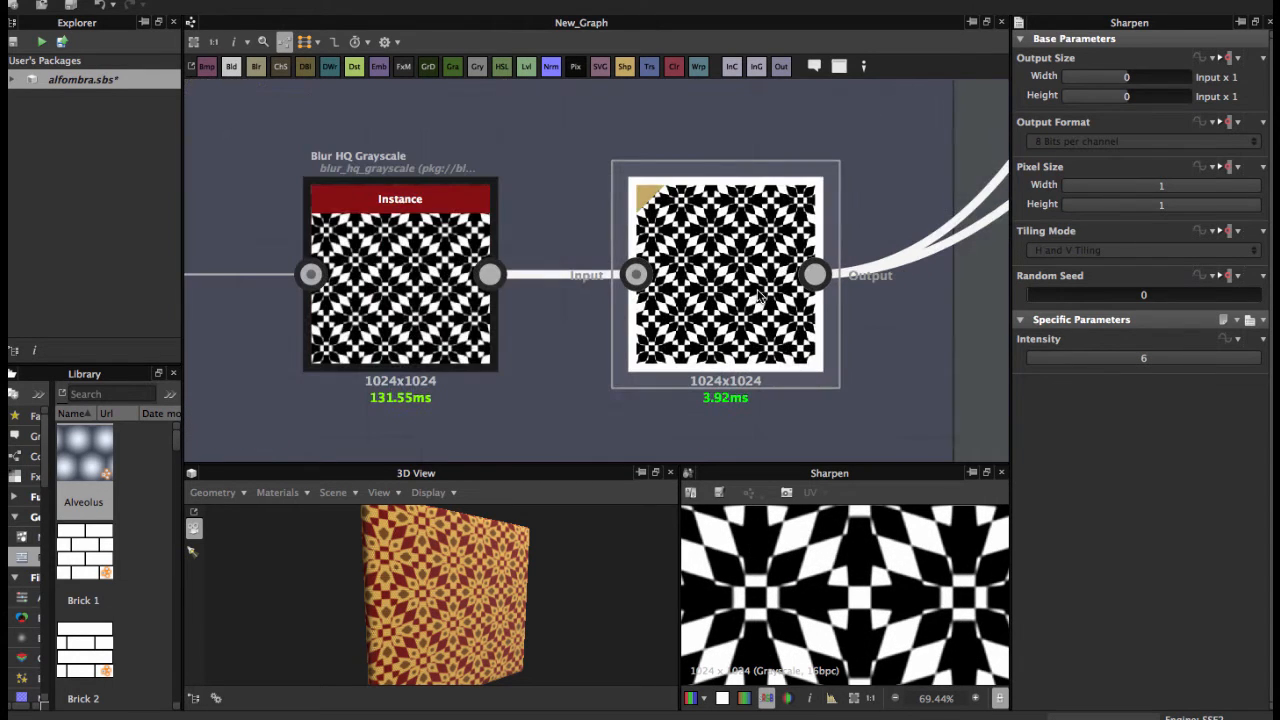
{"action": "scroll", "scroll_direction": "down", "scroll_amount": 3}
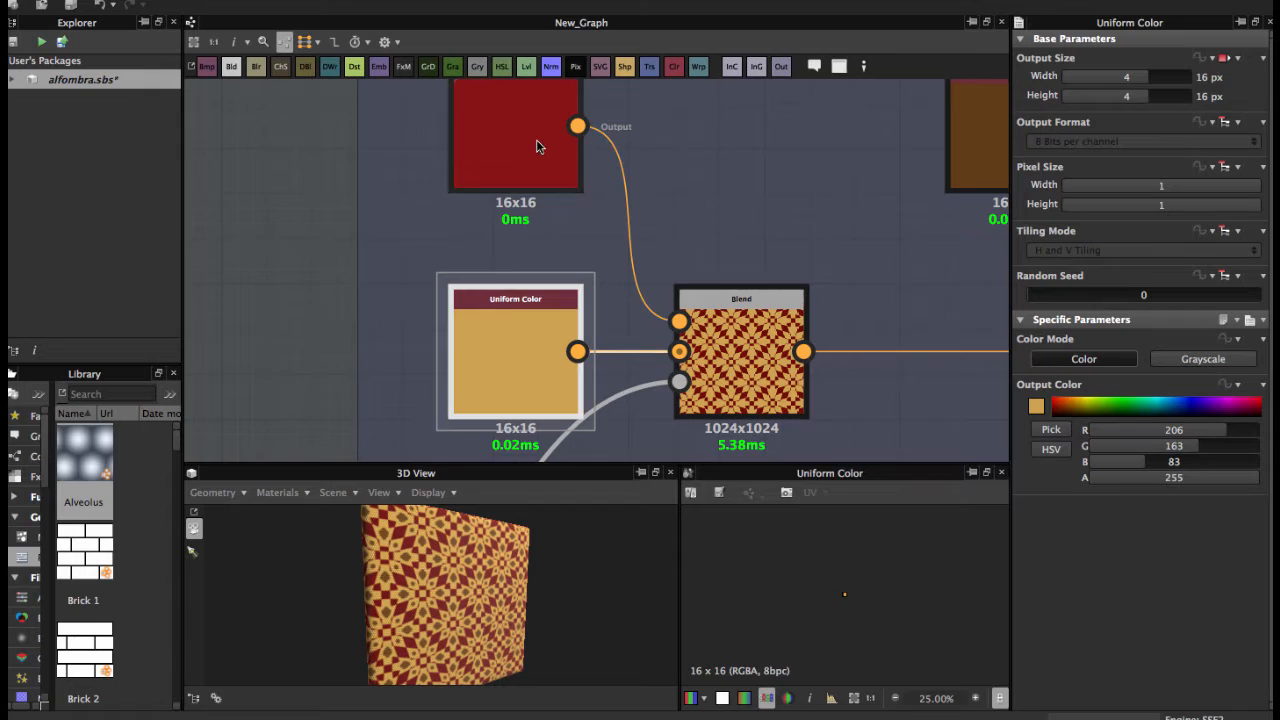
Check the red Uniform Color's values and the first Blend's multiply at opacity 1.
{"action": "left_click", "coordinate": [740, 355]}
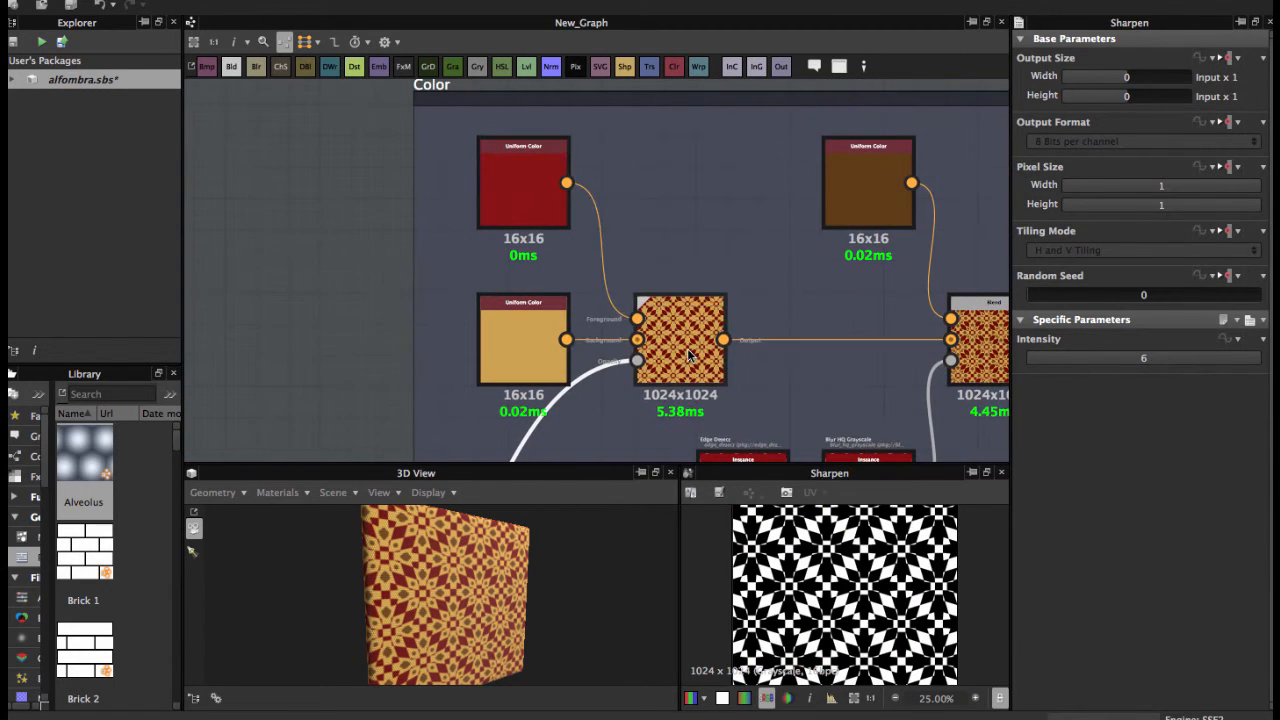
{"action": "left_click", "coordinate": [680, 340]}
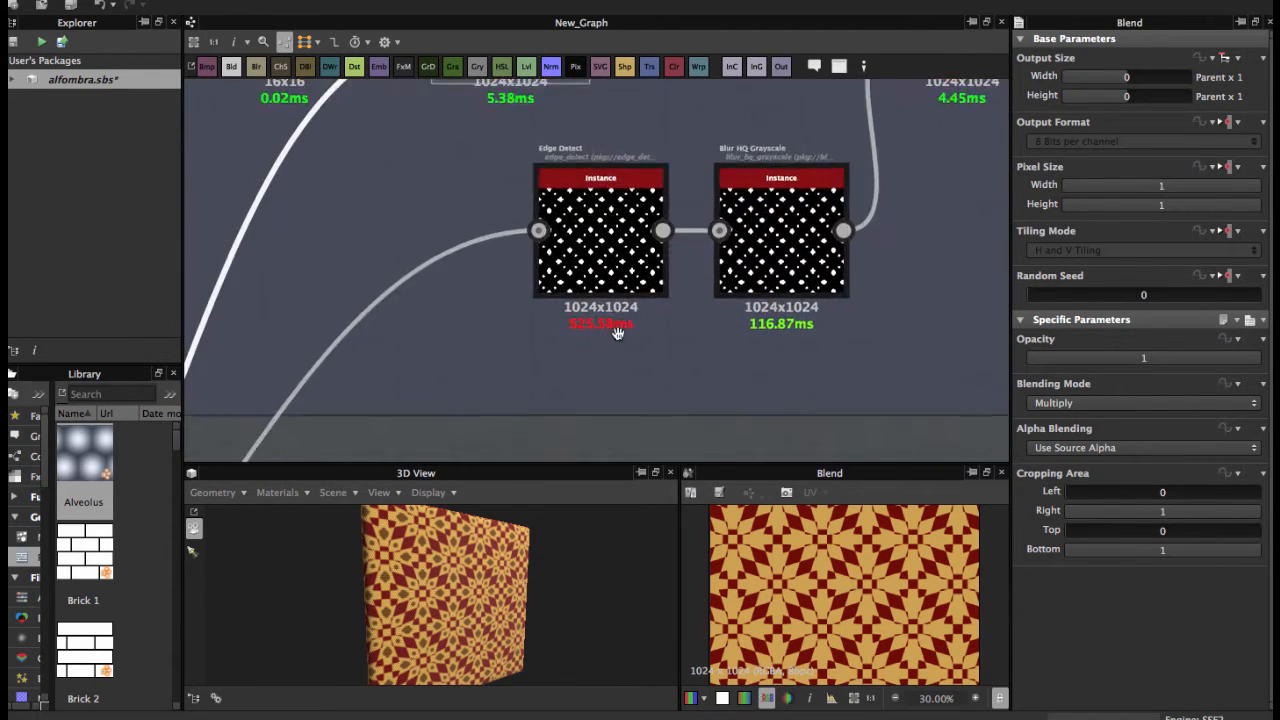
Review Edge Detect at width 3.86 and Blur HQ at 0.51, then select the second Blend.
{"action": "left_click", "coordinate": [600, 235]}
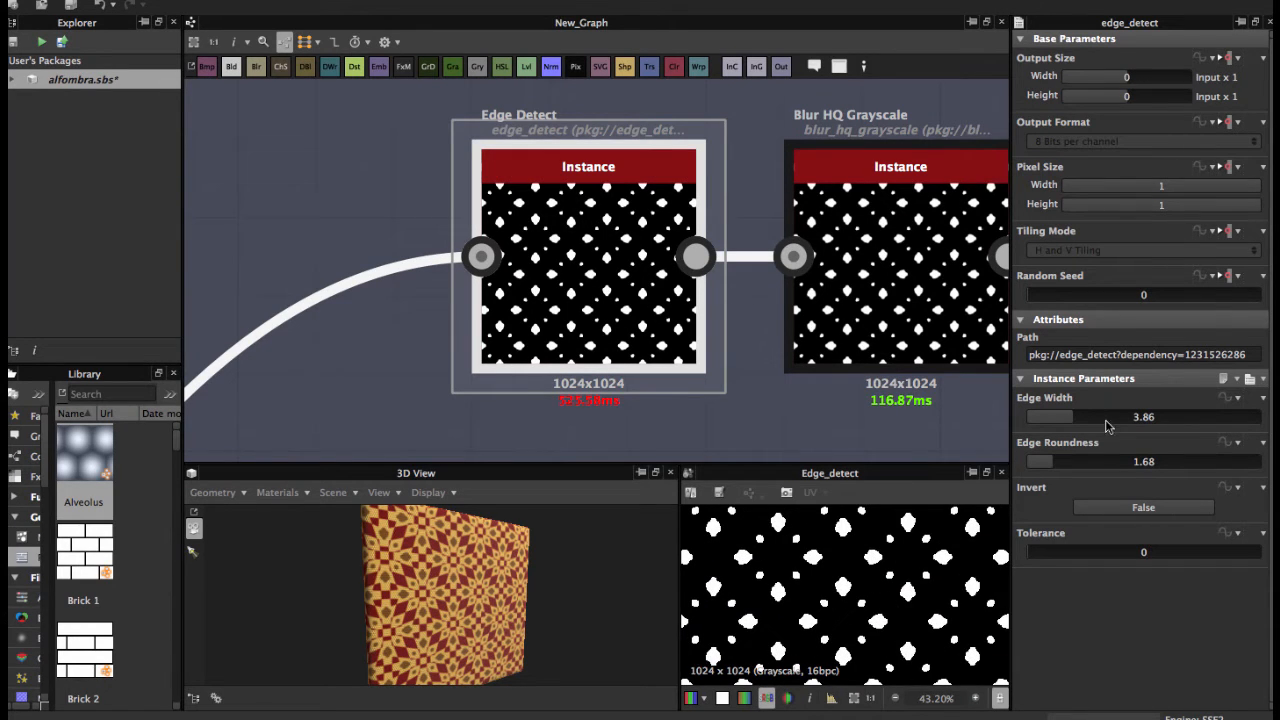
{"action": "mouse_move", "coordinate": [1155, 430]}
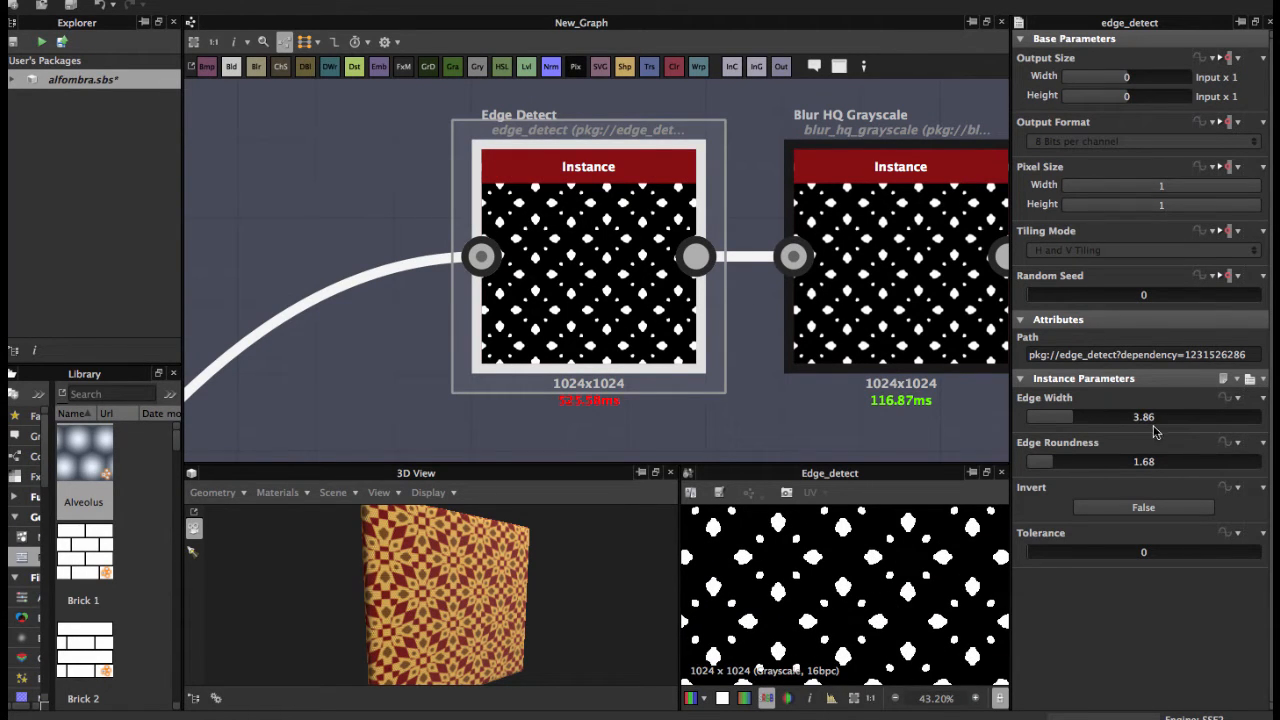
{"action": "mouse_move", "coordinate": [1050, 463]}
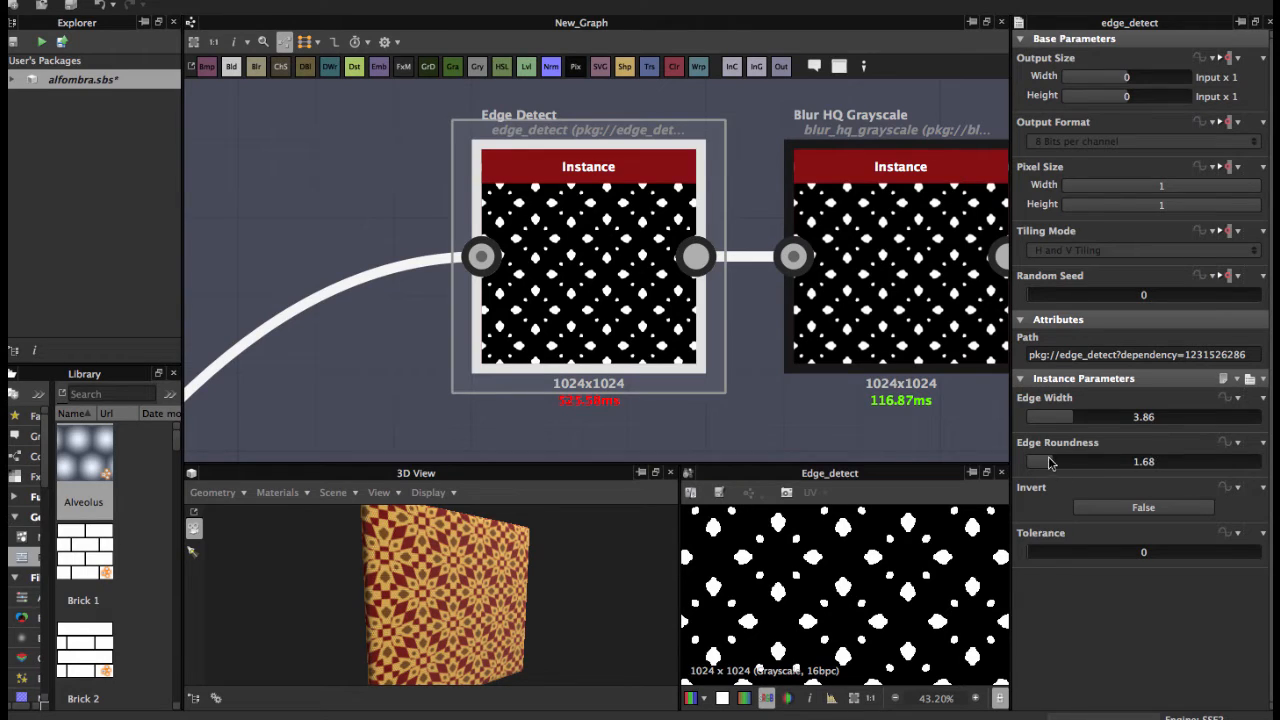
{"action": "mouse_move", "coordinate": [1147, 478]}
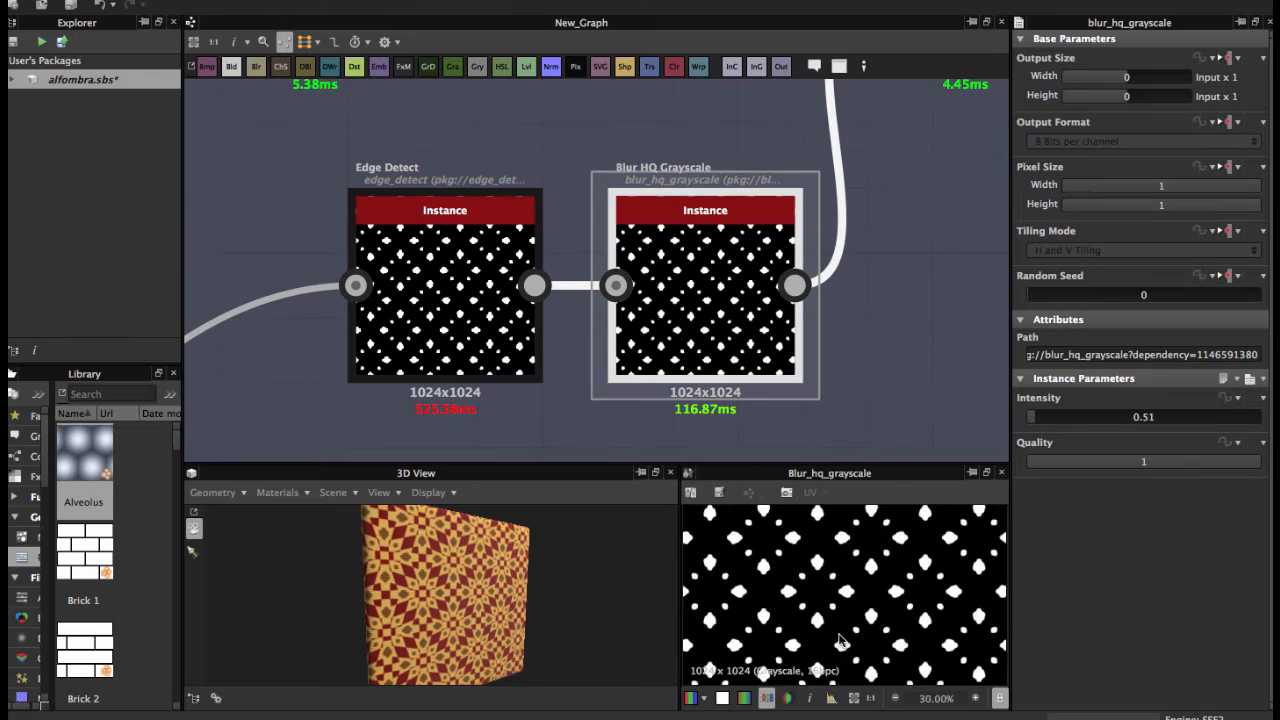
{"action": "scroll", "scroll_direction": "up", "scroll_amount": 3}
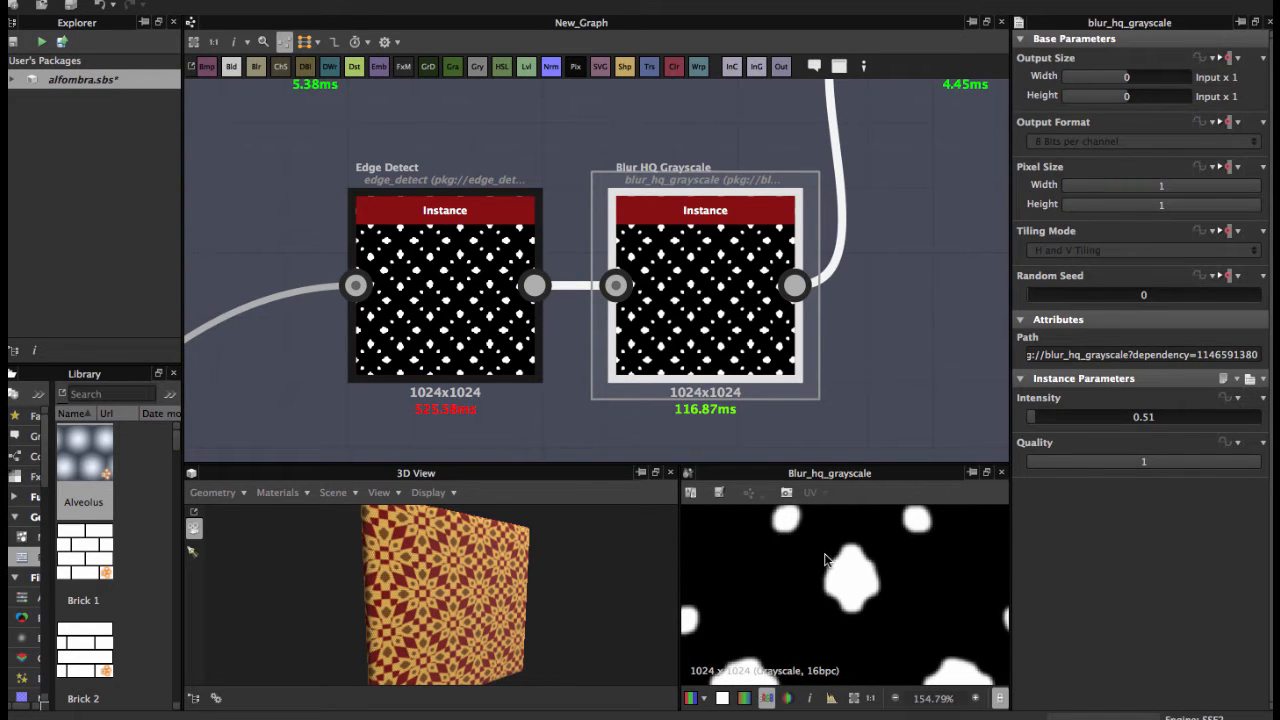
{"action": "left_click", "coordinate": [444, 280]}
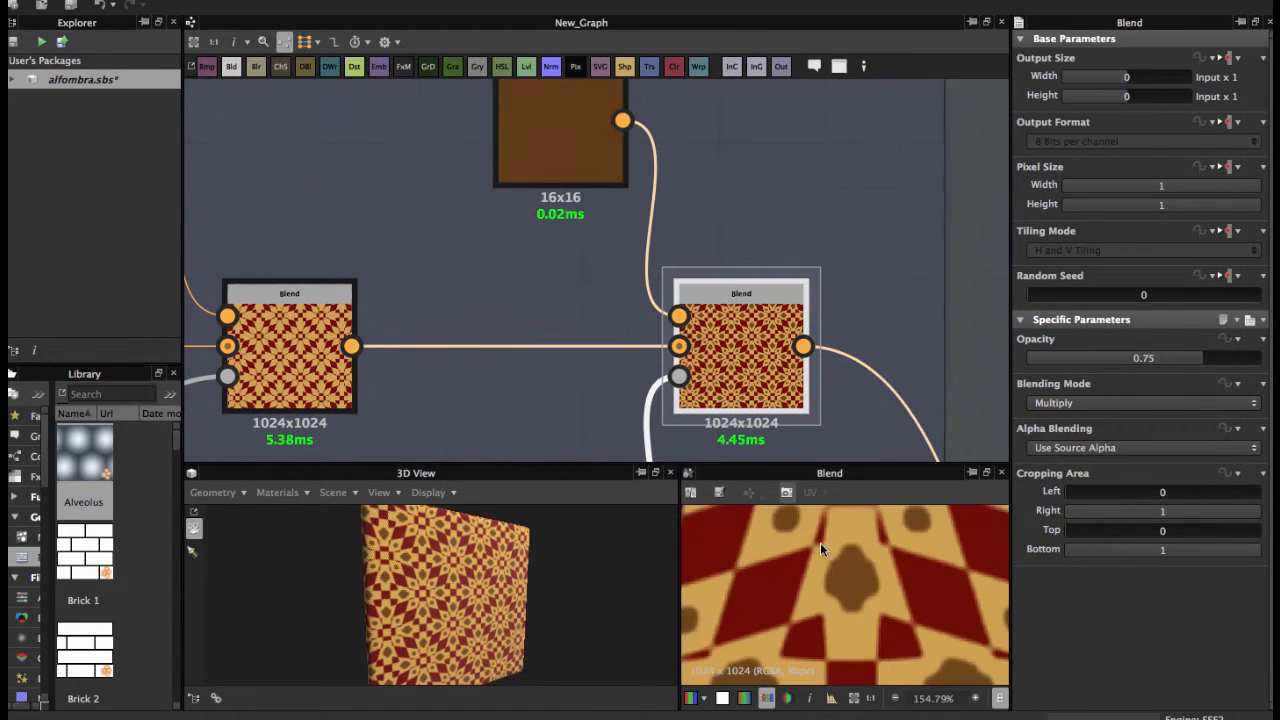
Check the brown Uniform Color (96, 60, 24), then reselect the second Blend at 0.75 opacity.
{"action": "left_click", "coordinate": [560, 135]}
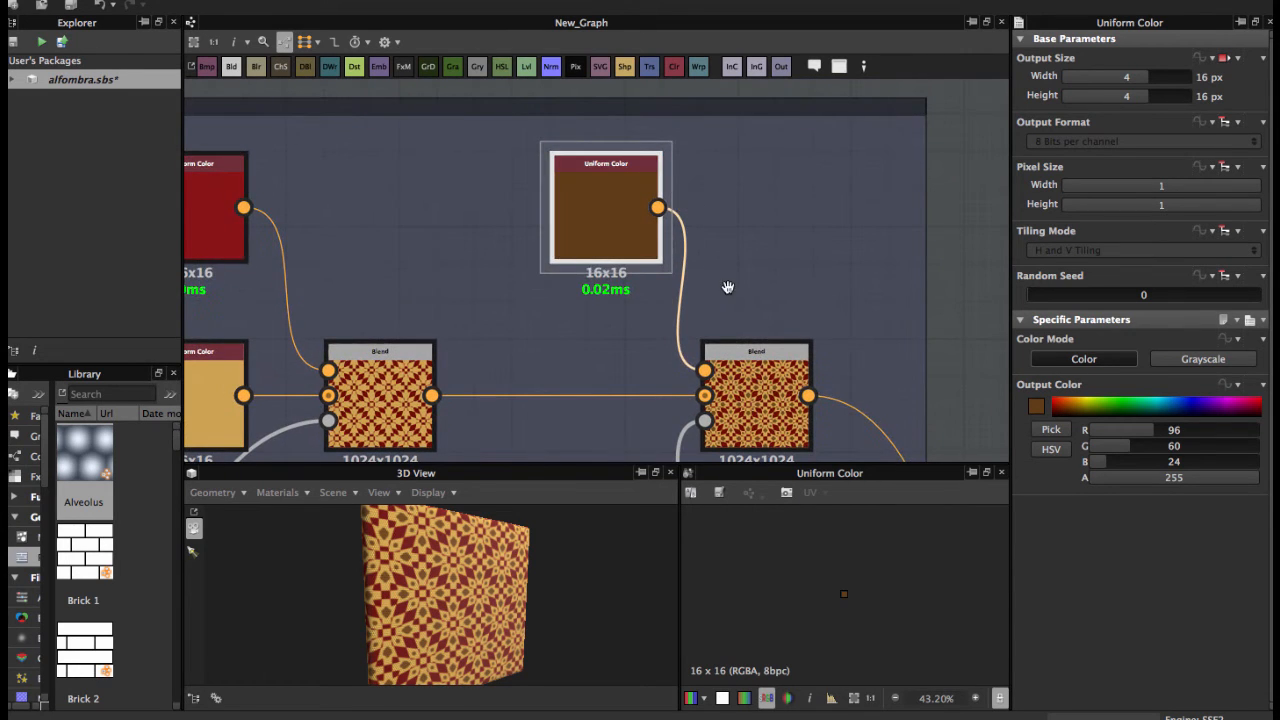
{"action": "left_click", "coordinate": [755, 305]}
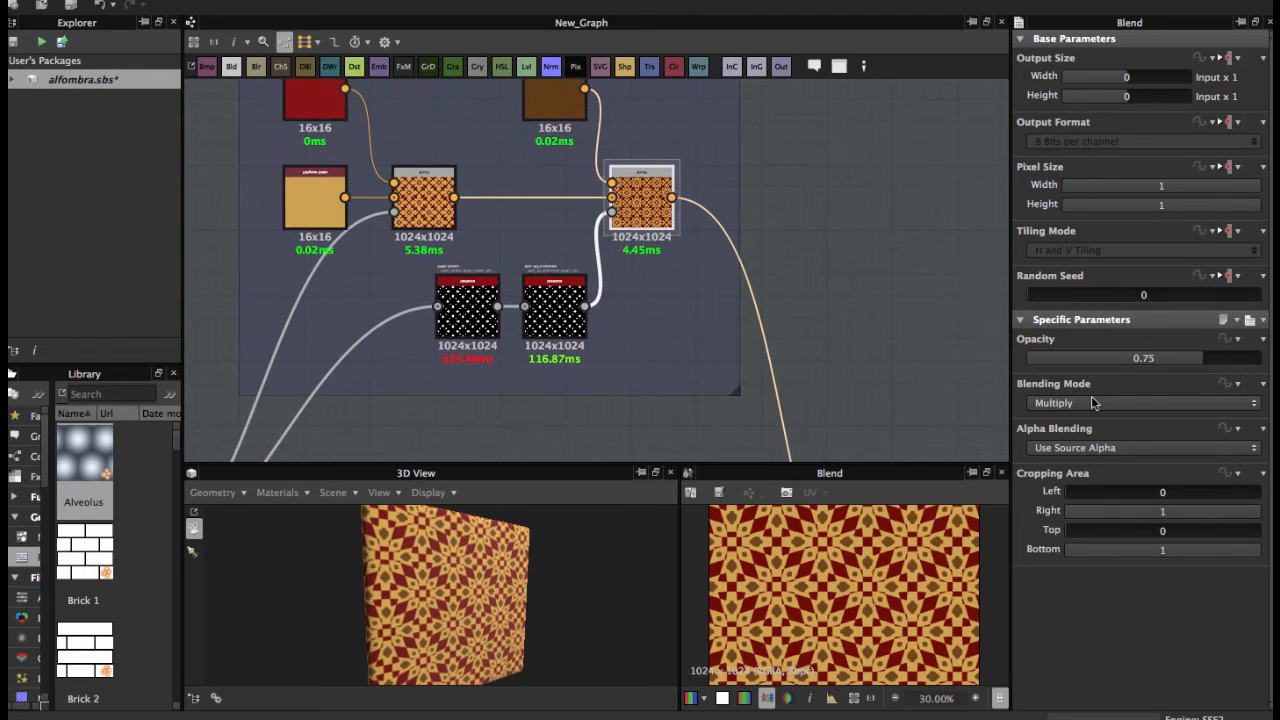
{"action": "mouse_move", "coordinate": [1147, 374]}
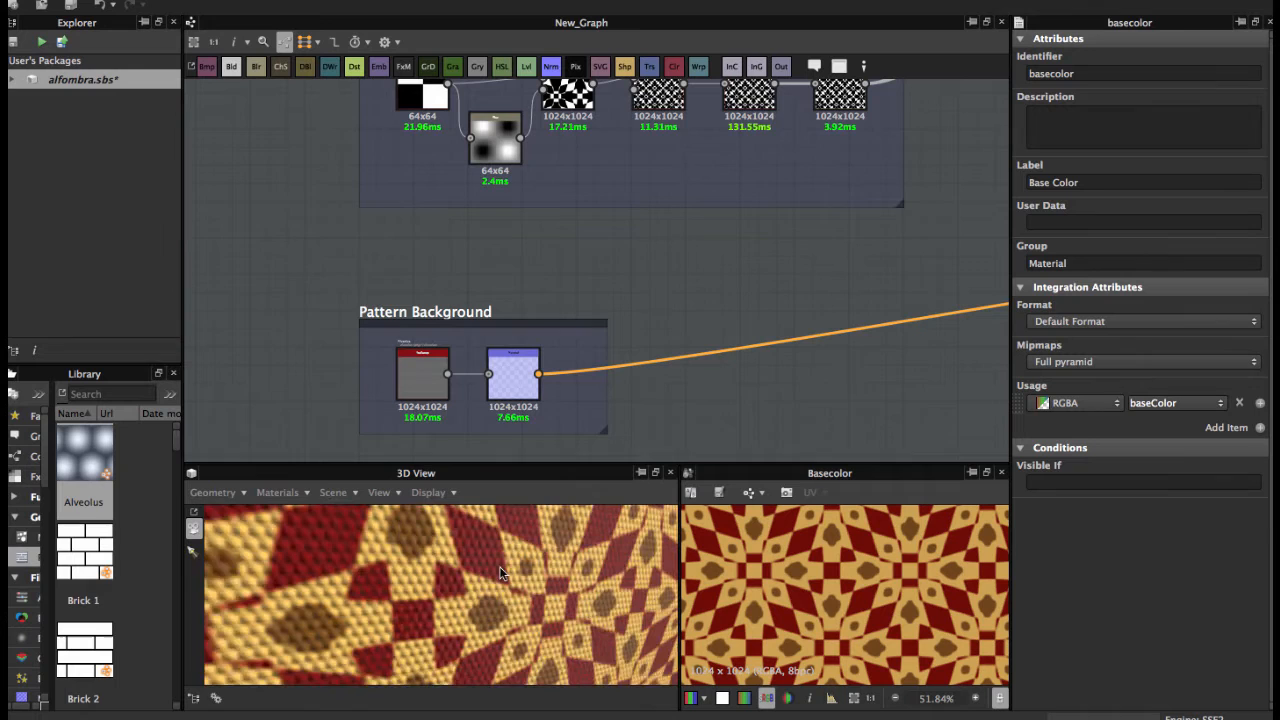
Select the Alveolus weave node (tiling 61) and type 'all'.
{"action": "left_click", "coordinate": [420, 385]}
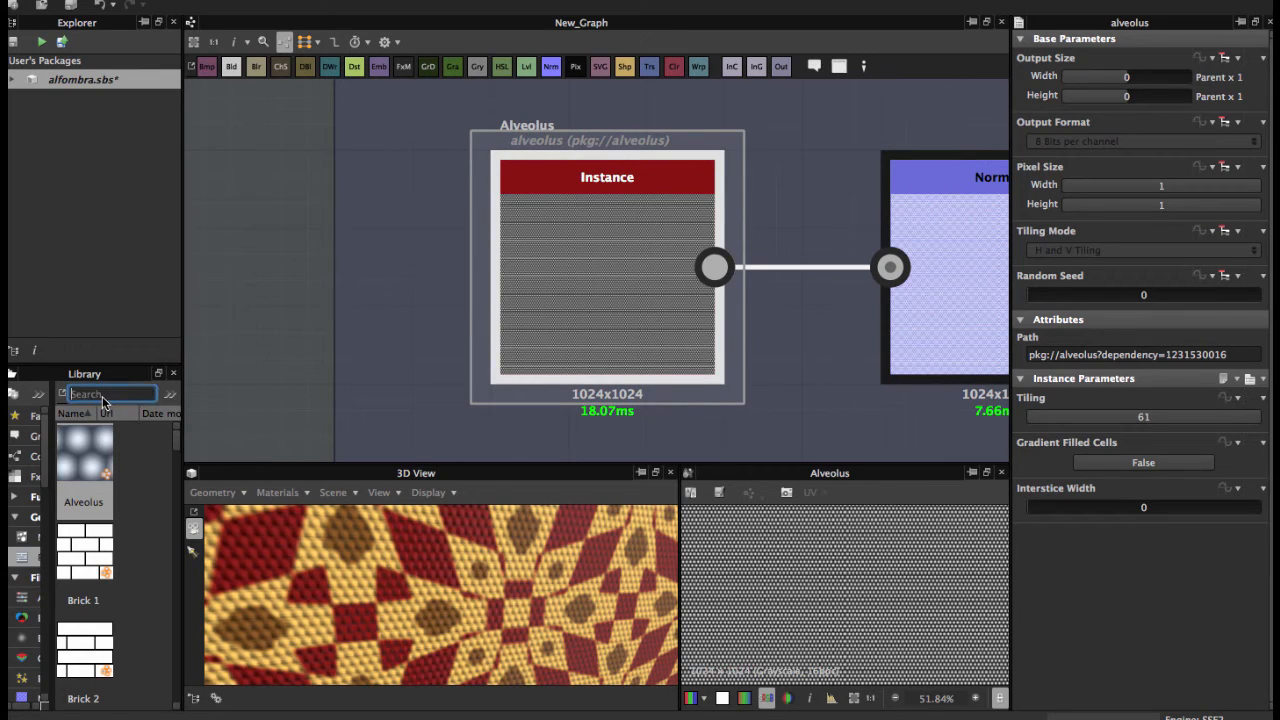
{"action": "type", "text": "all"}
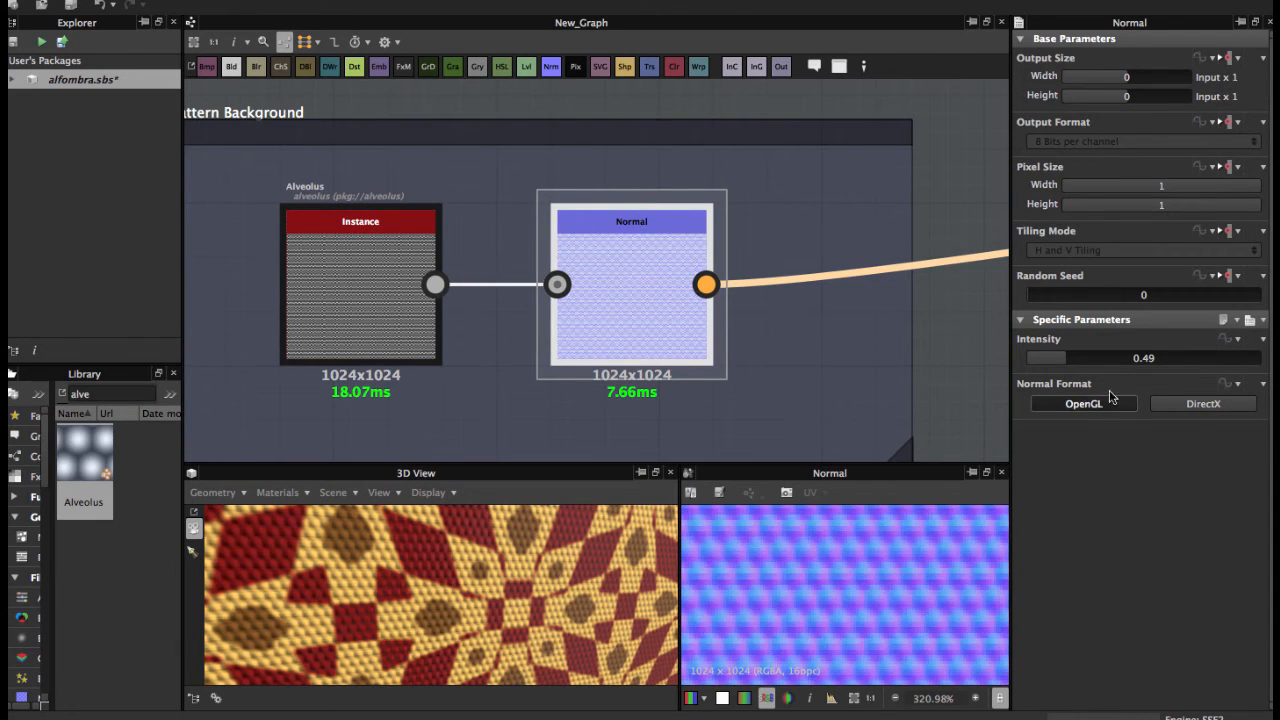
{"action": "mouse_move", "coordinate": [1077, 357]}
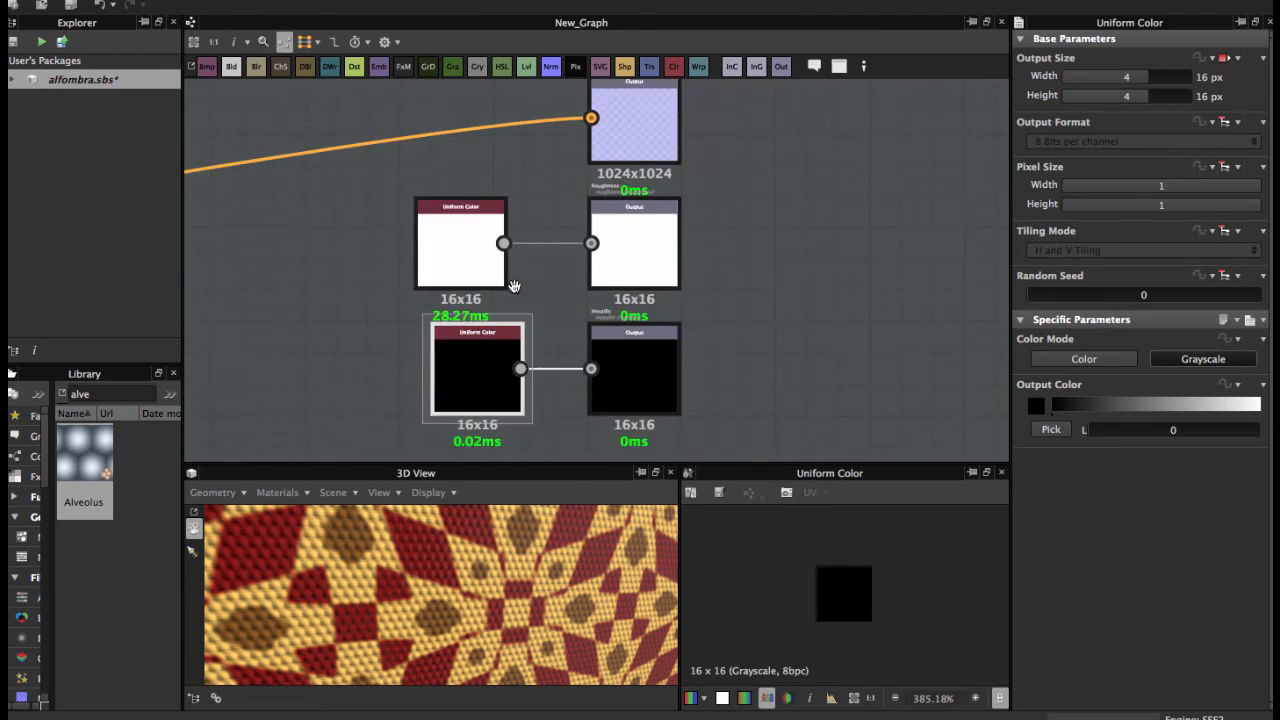
Enlarge the 3D view to show the whole cube with the woven carpet material.
{"action": "left_click_drag", "start_coordinate": [515, 287], "coordinate": [612, 330]}
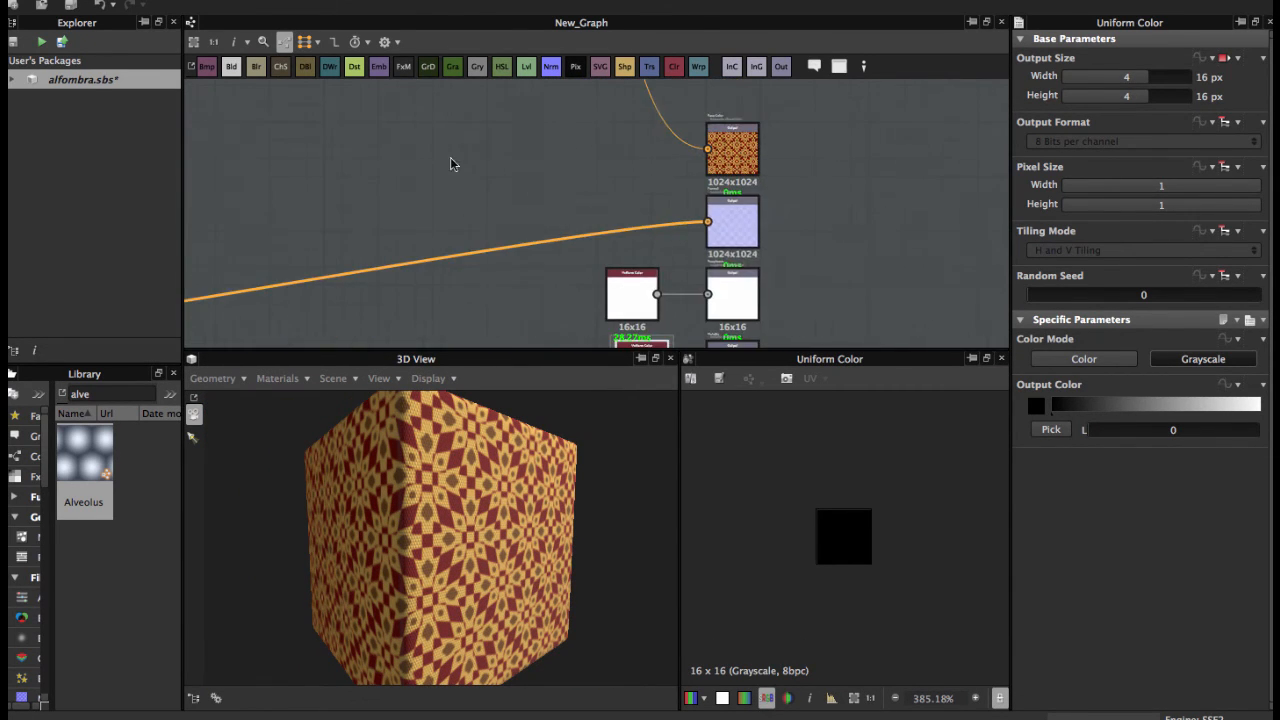
{"action": "mouse_move", "coordinate": [533, 293]}
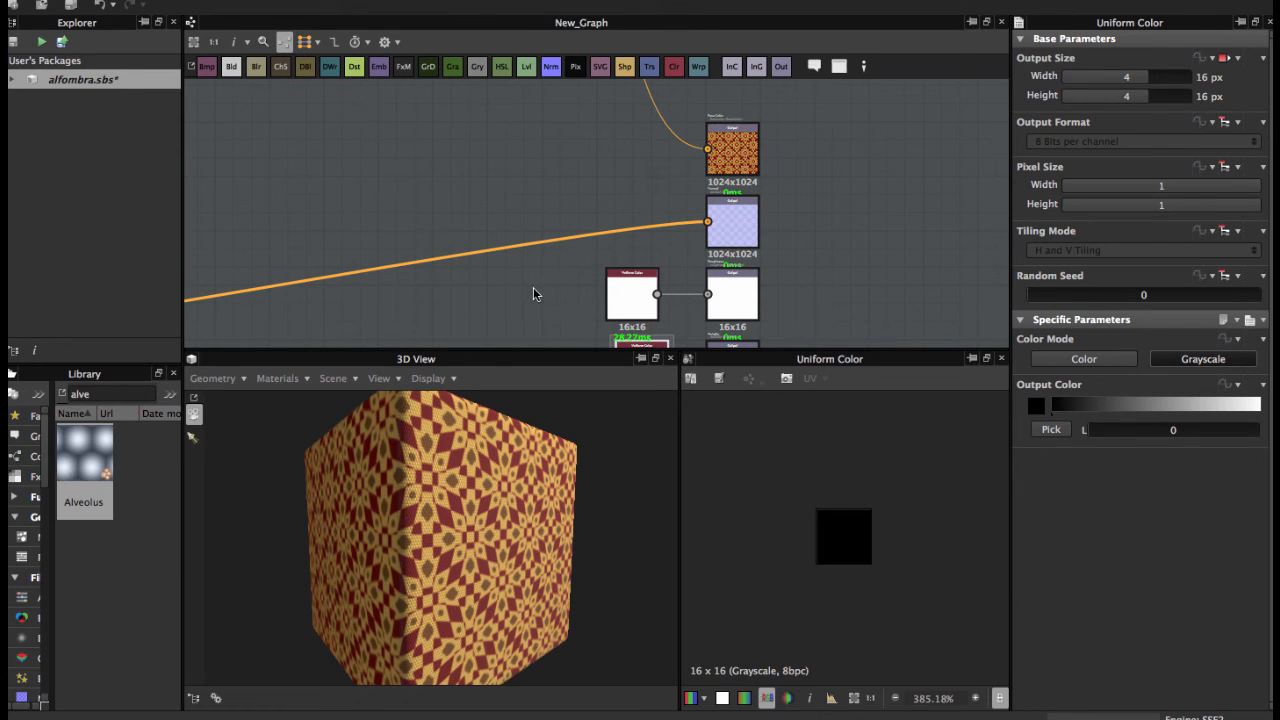